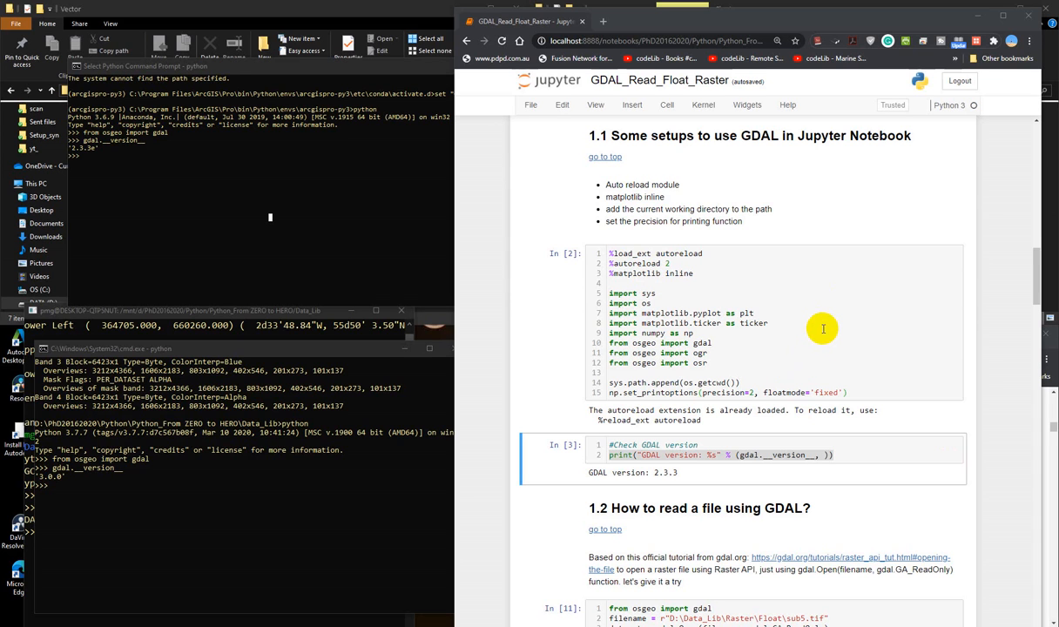
pyautogui.moveTo(814, 242)
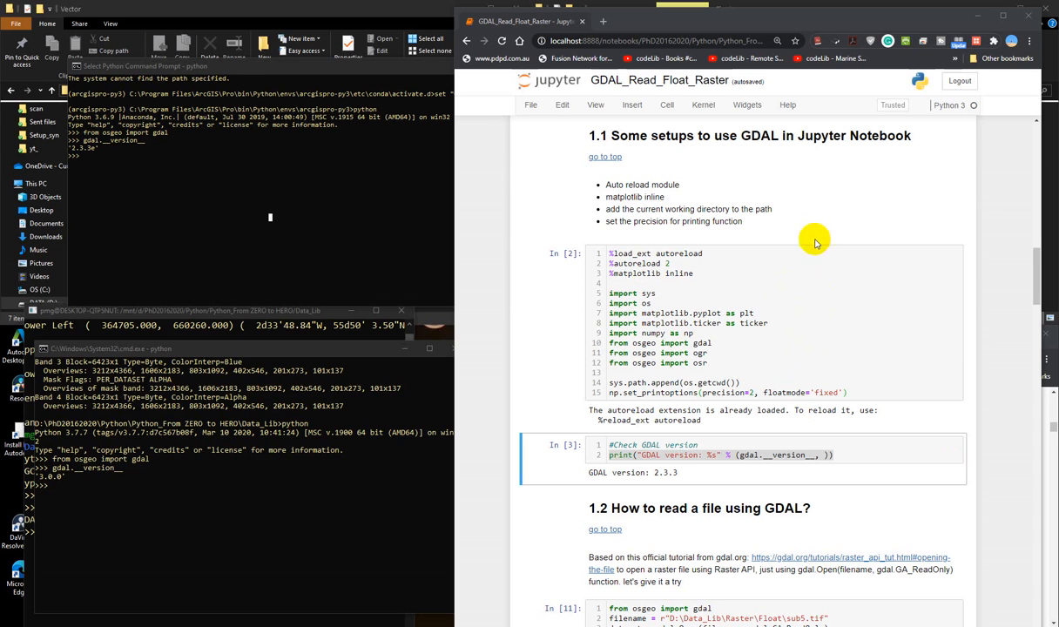
pyautogui.moveTo(828, 216)
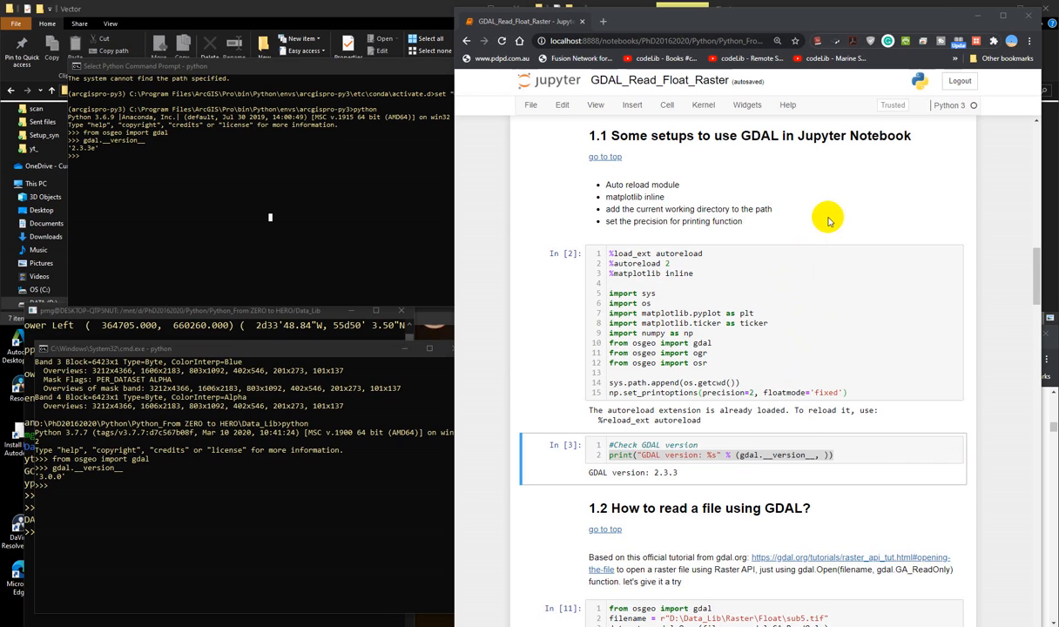
pyautogui.moveTo(749, 188)
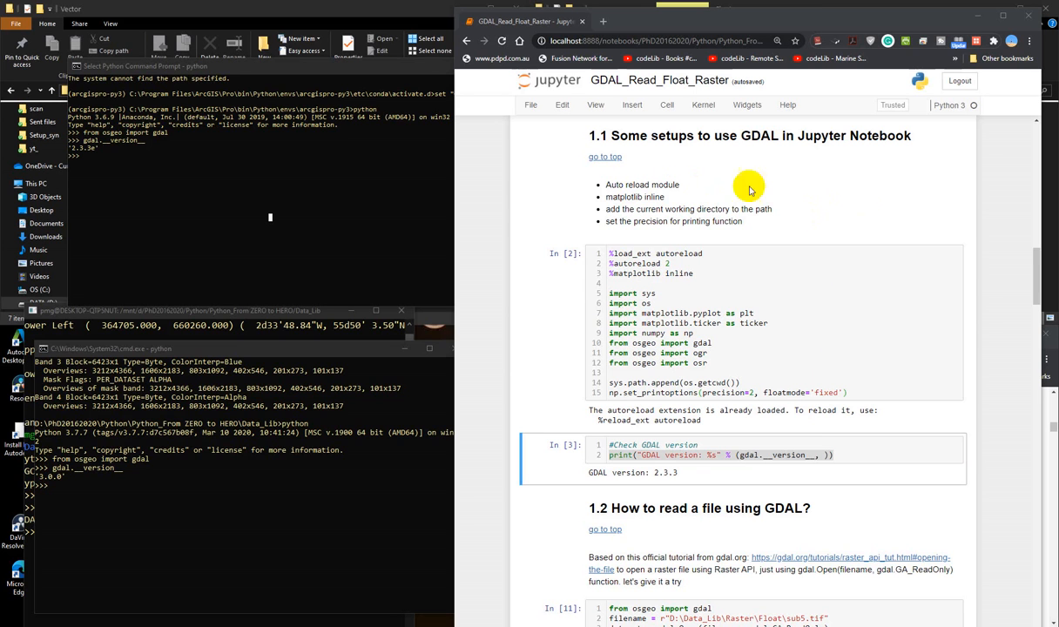
# - Scroll down through the notebook's setup and GDAL version cells, showing GDAL 2.3.3
pyautogui.scroll(-3)
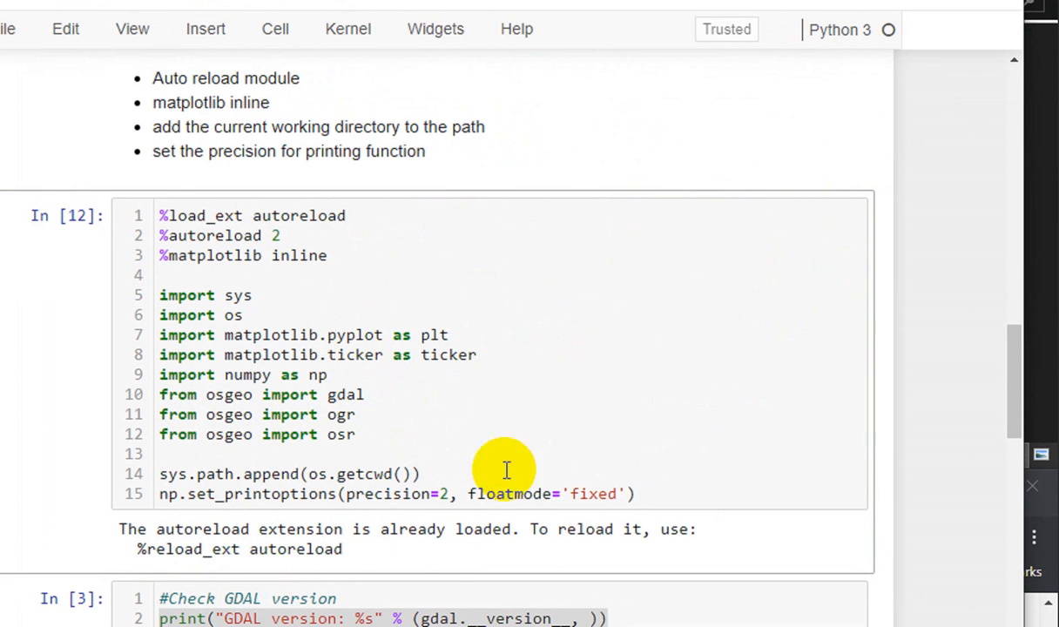
pyautogui.scroll(-3)
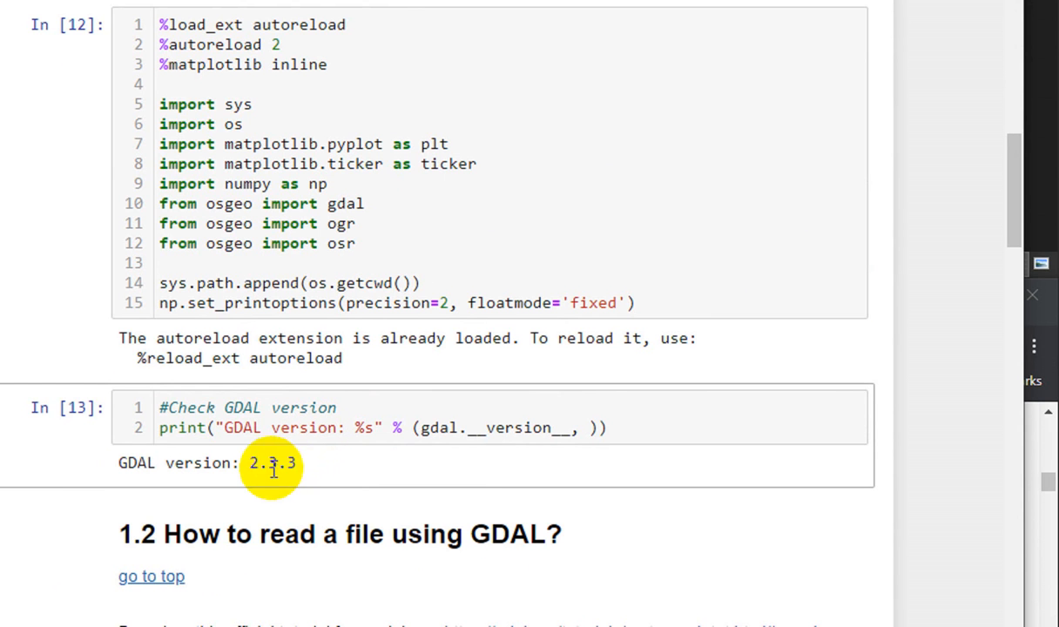
pyautogui.moveTo(304, 474)
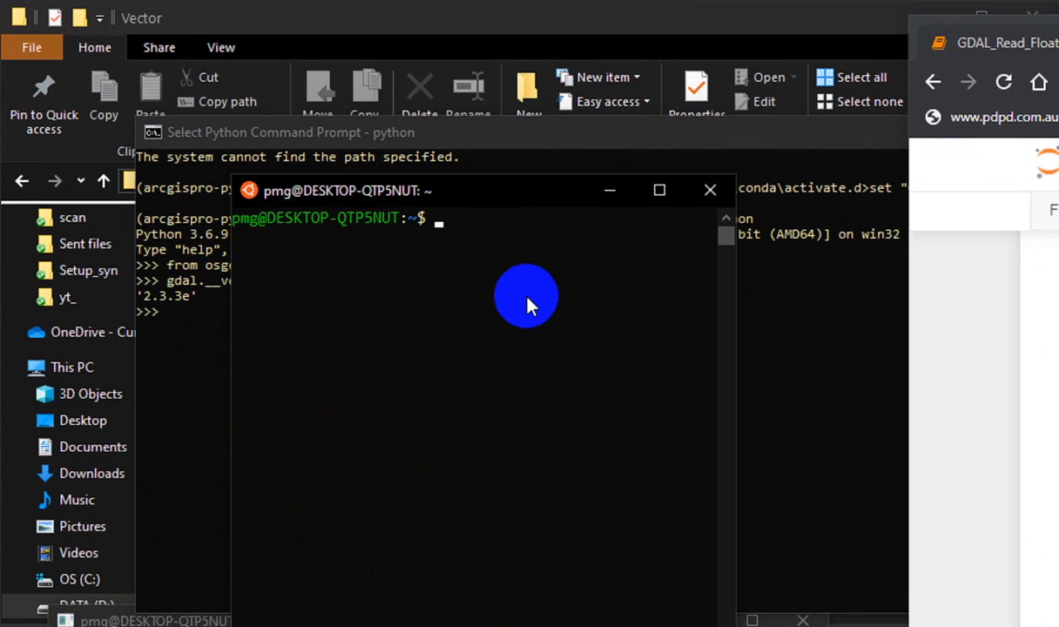
# - Start python3 in the Ubuntu terminal and import gdal to report version 3.0.4
pyautogui.write('python3')
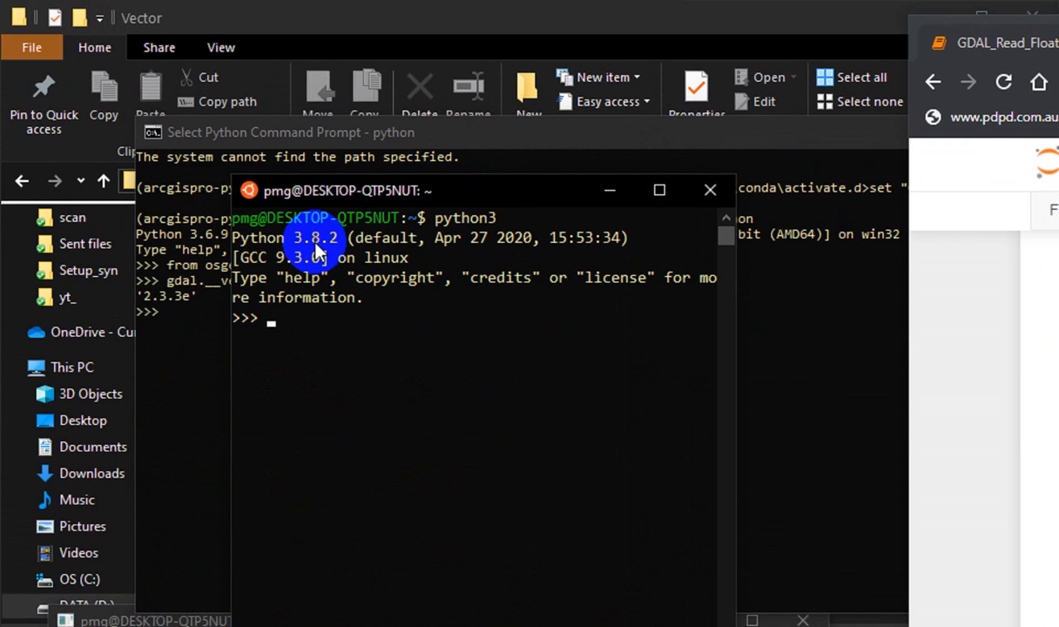
pyautogui.write('from osgeo import gdal')
pyautogui.write('gdal.__version__')
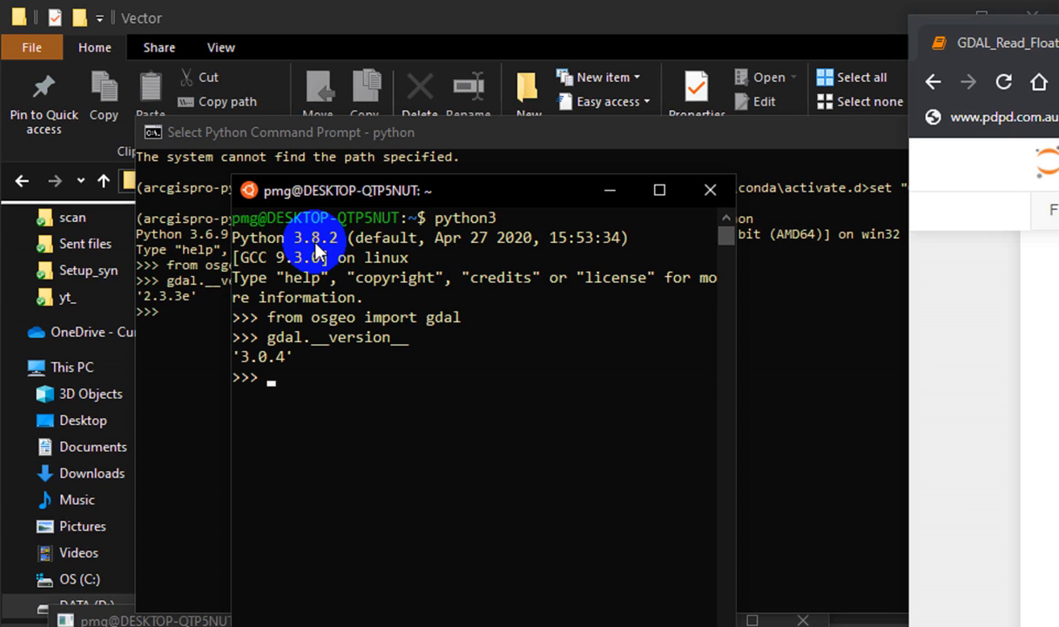
pyautogui.moveTo(329, 307)
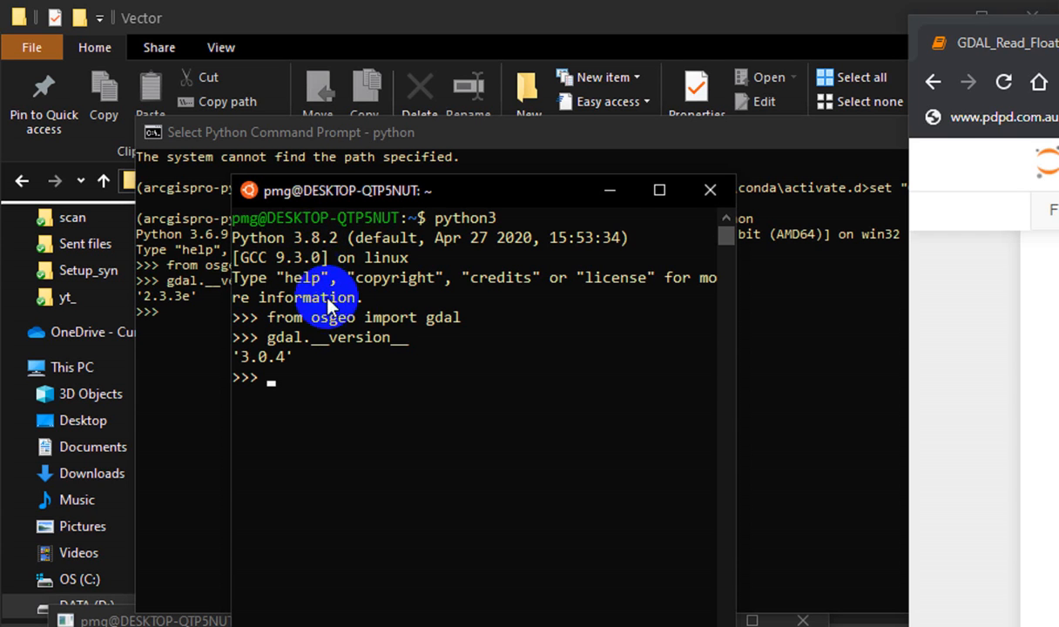
# - Launch Command Prompt as administrator from Windows search and start Python 3.7.7
pyautogui.click(8, 618)
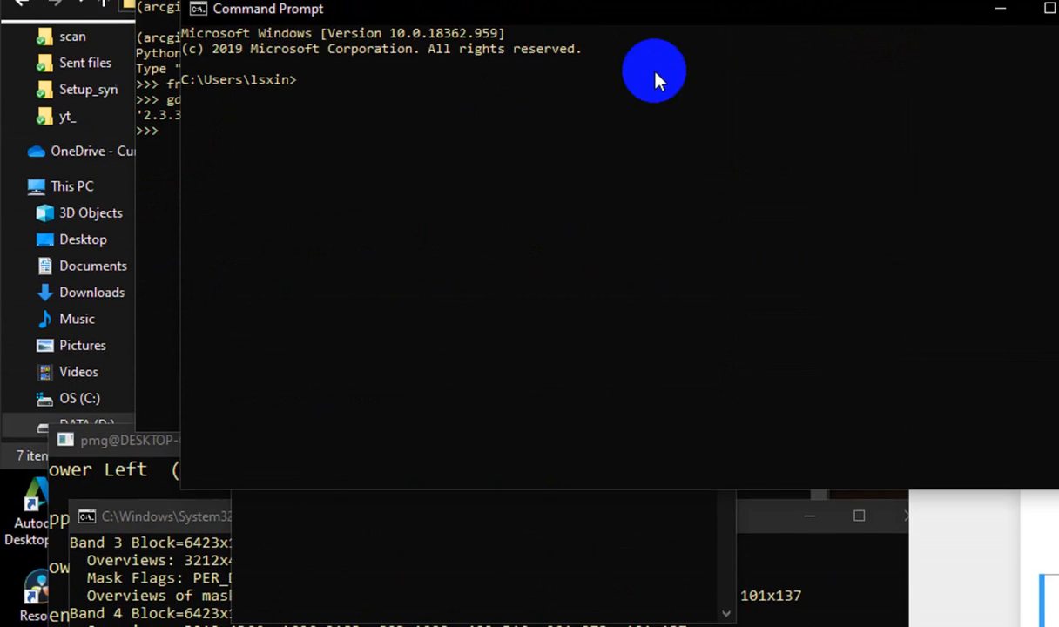
pyautogui.write('cmd')
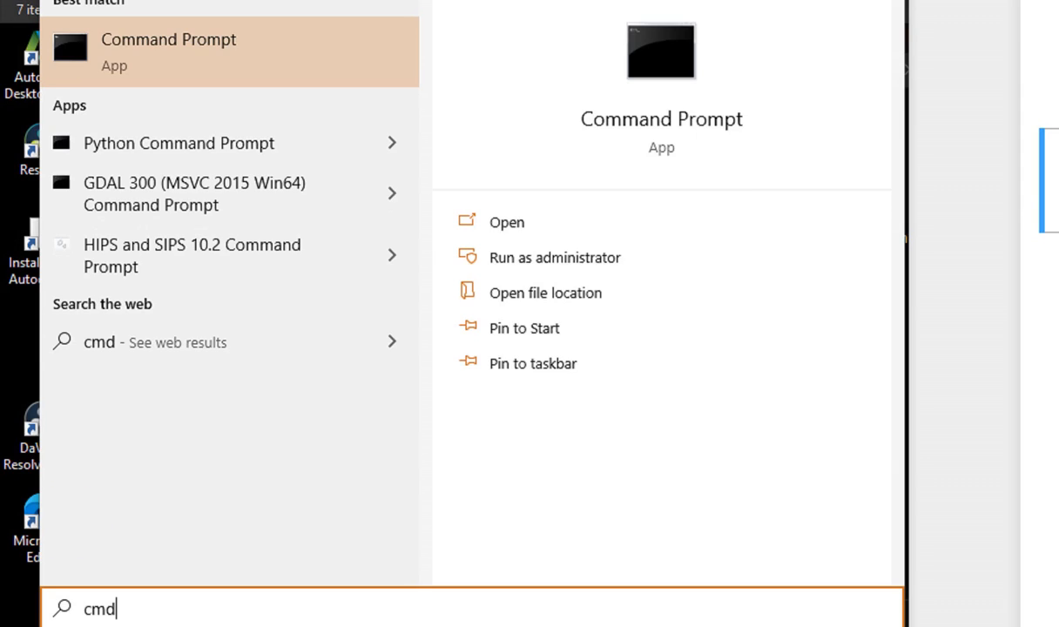
pyautogui.rightClick(168, 146)
pyautogui.write('p')
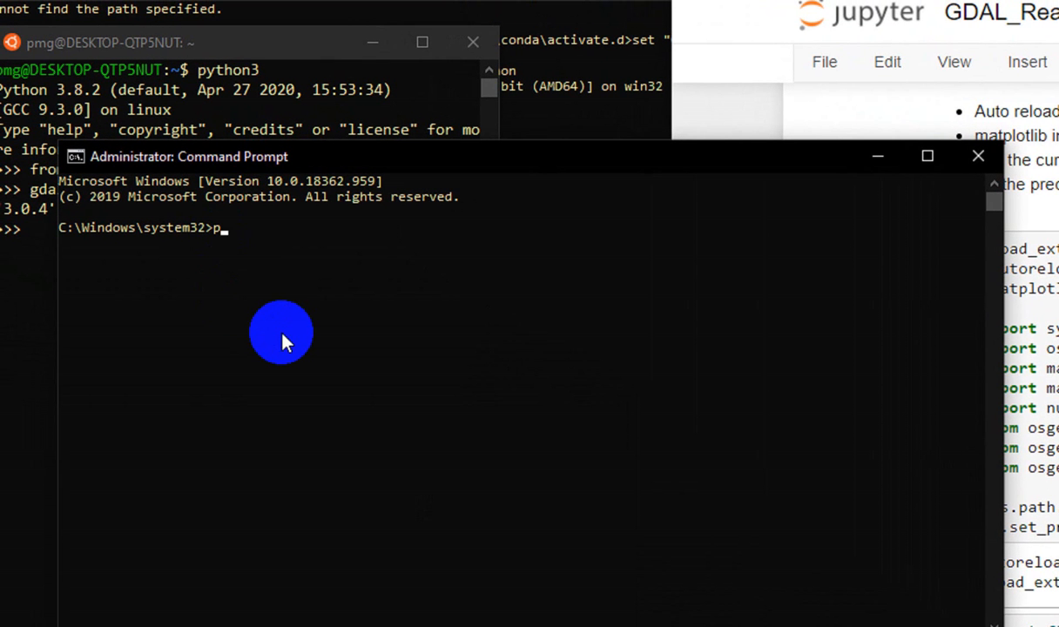
pyautogui.press('Return')
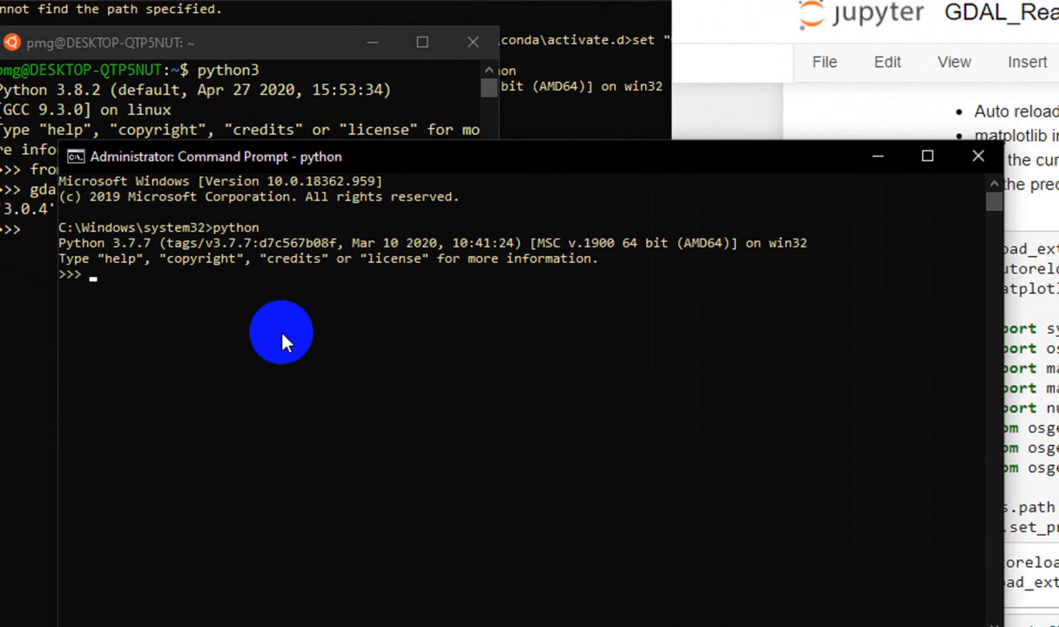
# - Import gdal from osgeo and print gdal.__version__, showing '3.0.0'
pyautogui.write('i')
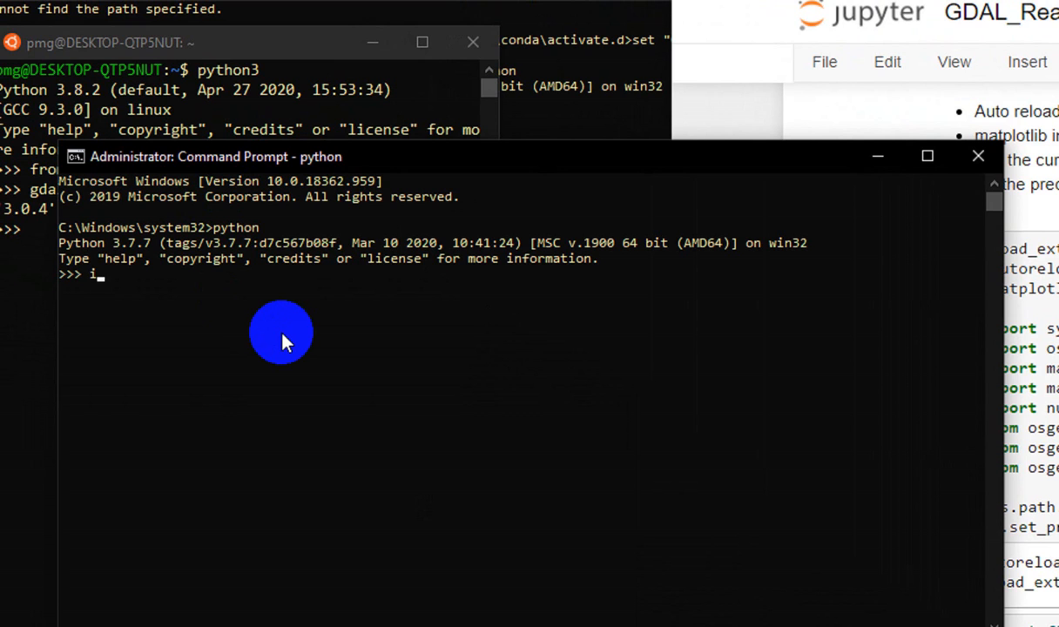
pyautogui.write('from osgeo')
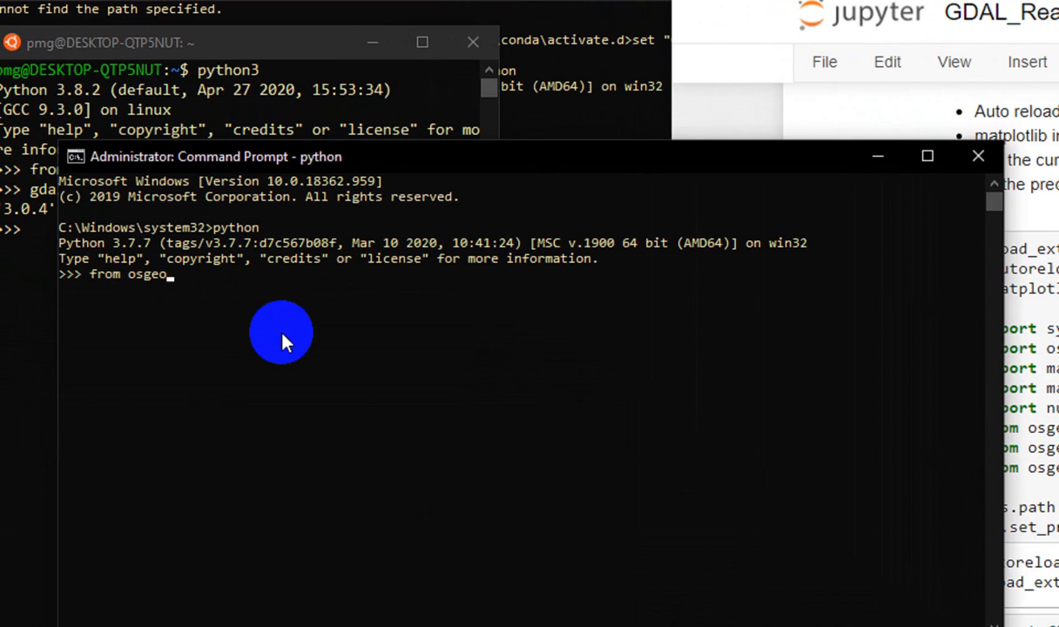
pyautogui.write('import gdal')
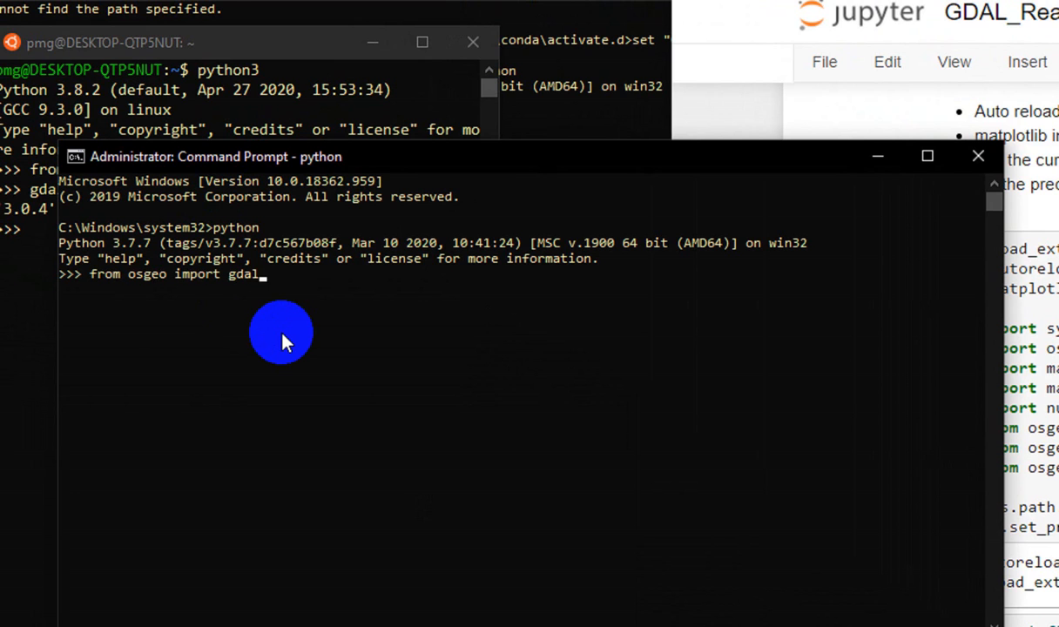
pyautogui.press('Return')
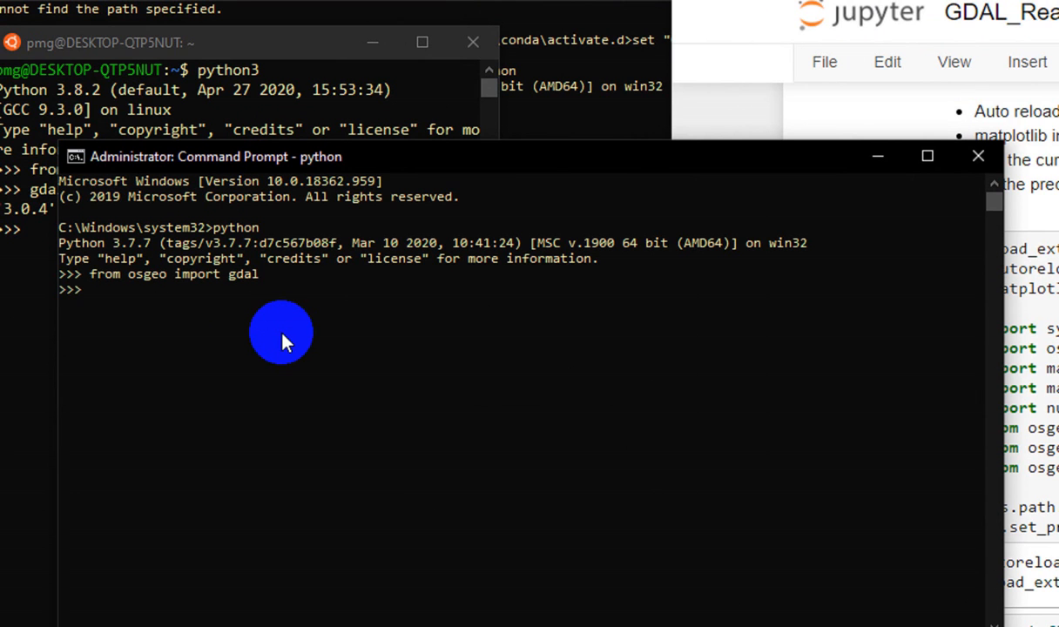
pyautogui.write('gdal.__vers')
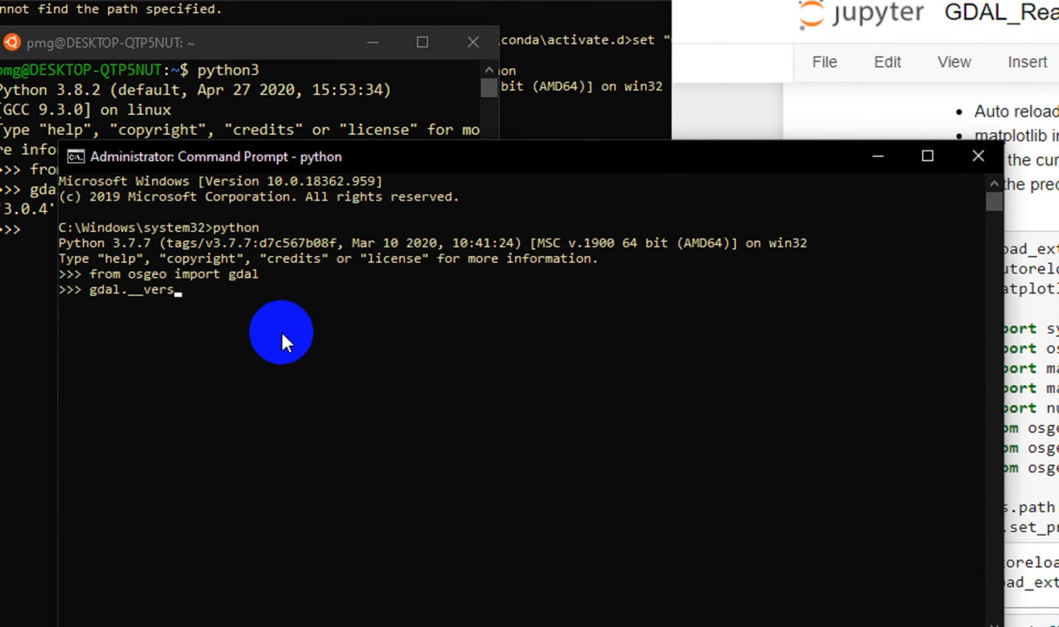
pyautogui.press('Return')
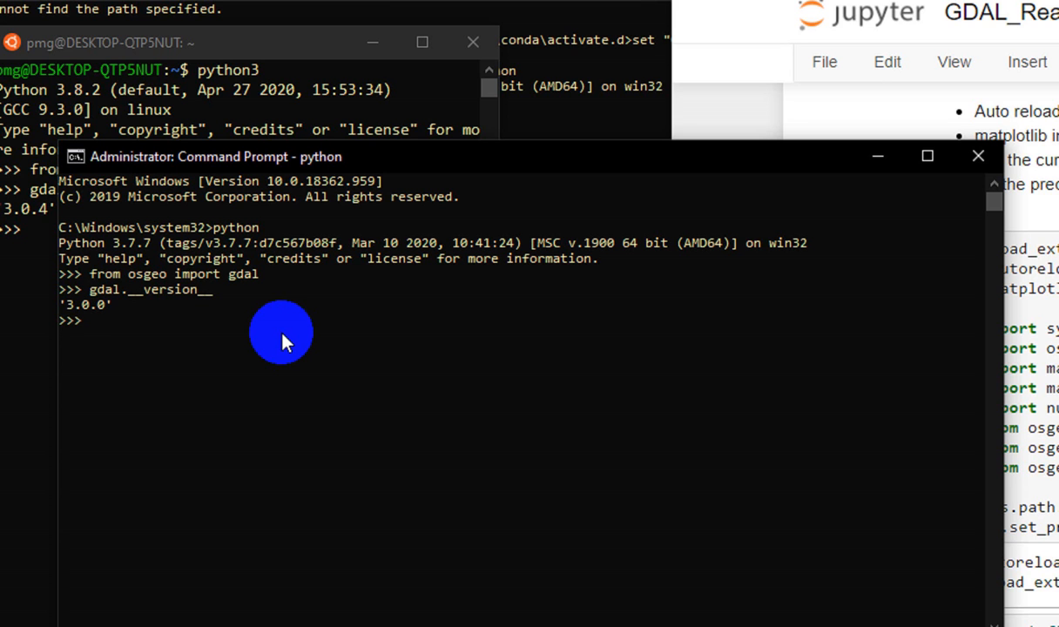
# - Launch the ArcGIS Pro Python Command Prompt from the Start menu program list
pyautogui.click(17, 618)
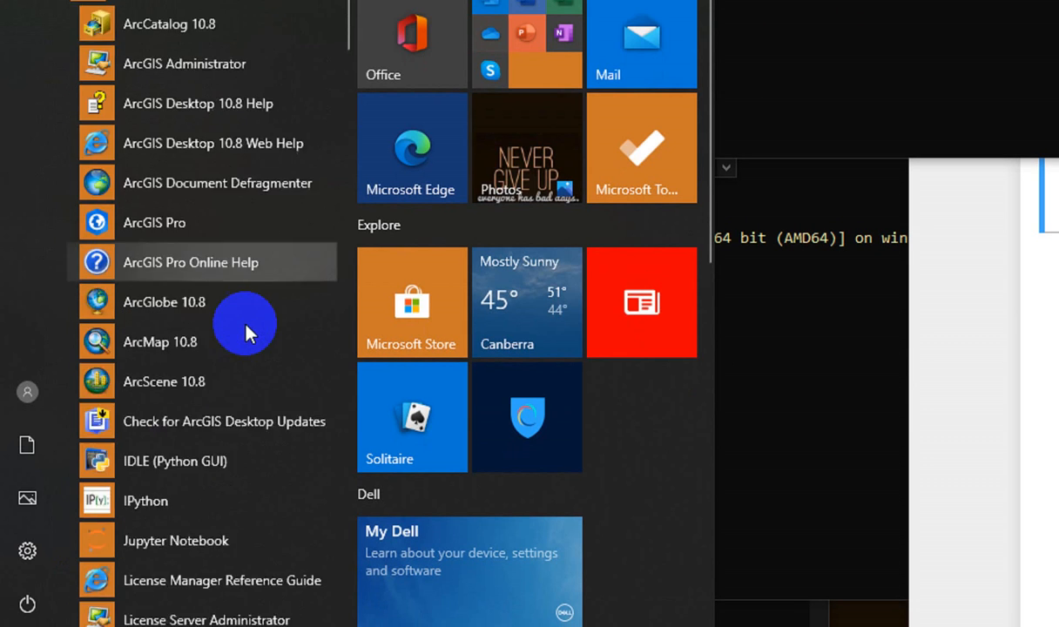
pyautogui.scroll(-3)
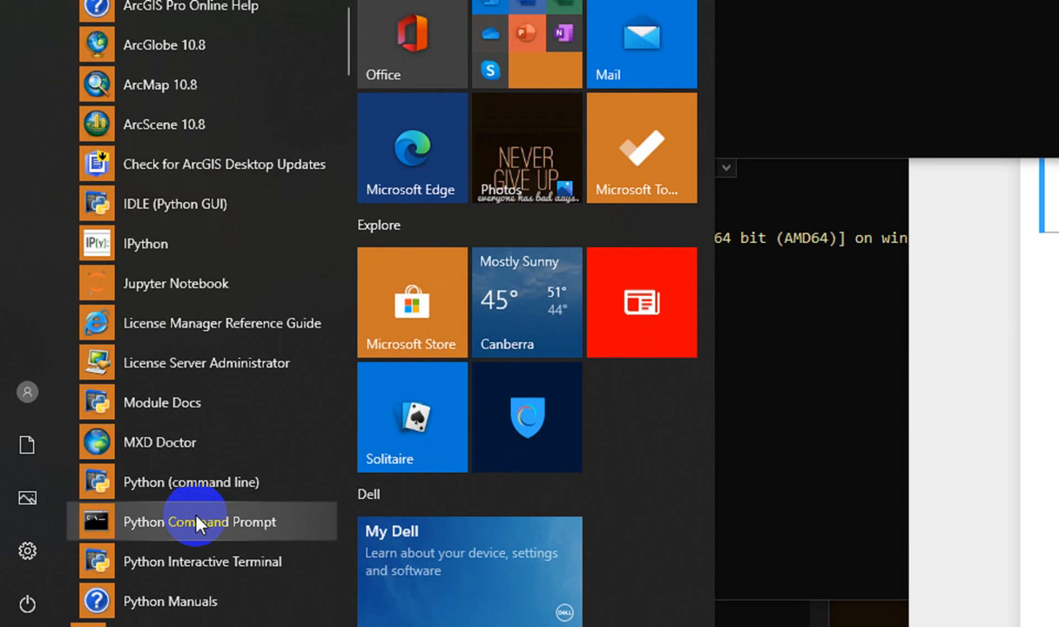
pyautogui.click(198, 521)
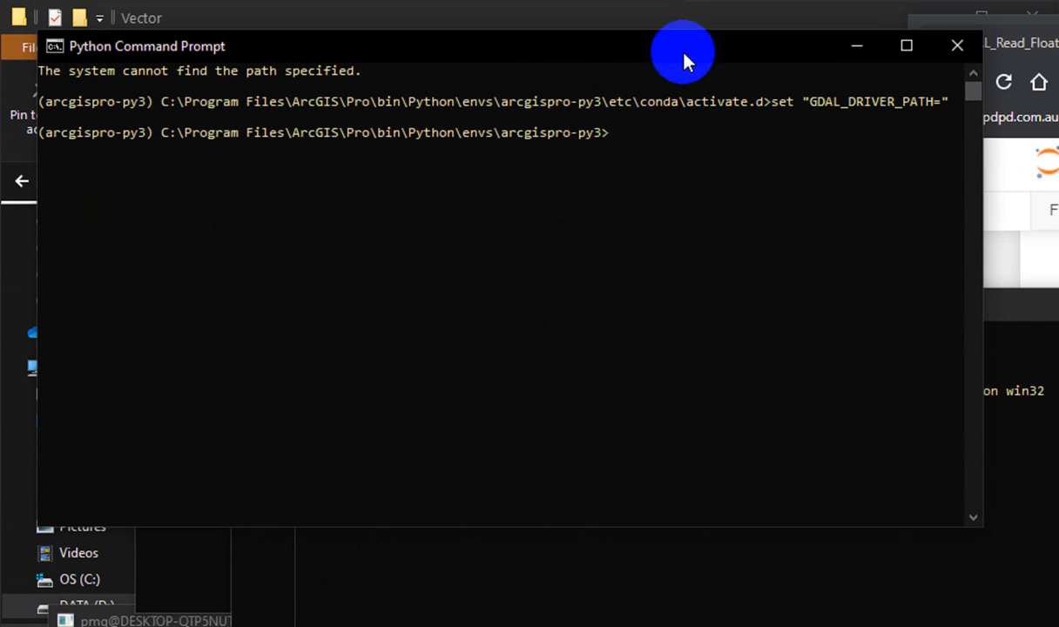
pyautogui.moveTo(544, 155)
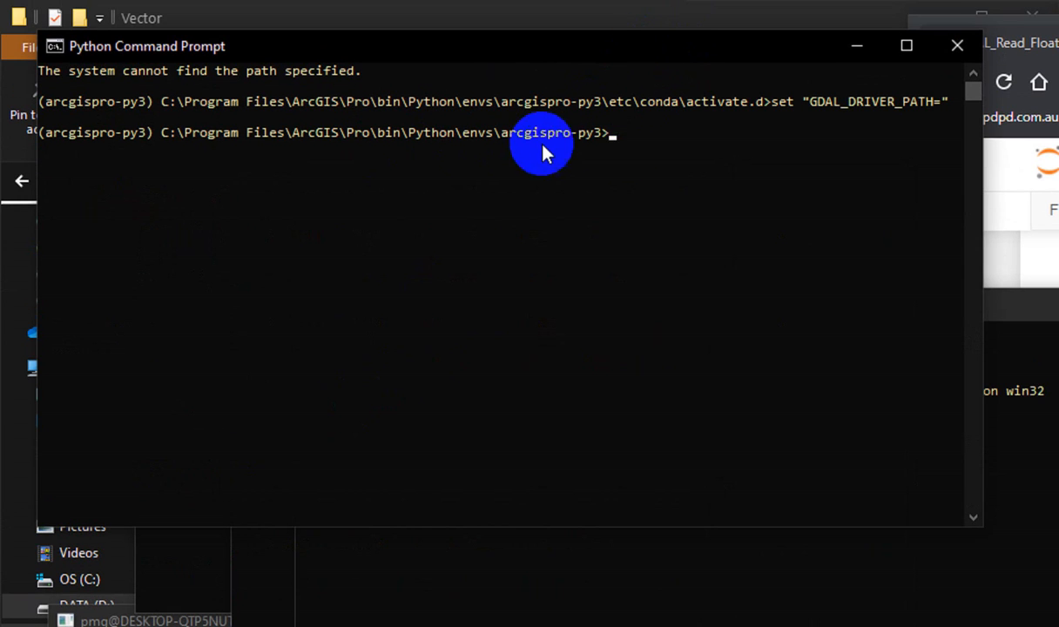
# - Start Python 3.6.9 and import gdal from osgeo, reporting version '2.3.3e'
pyautogui.write('python')
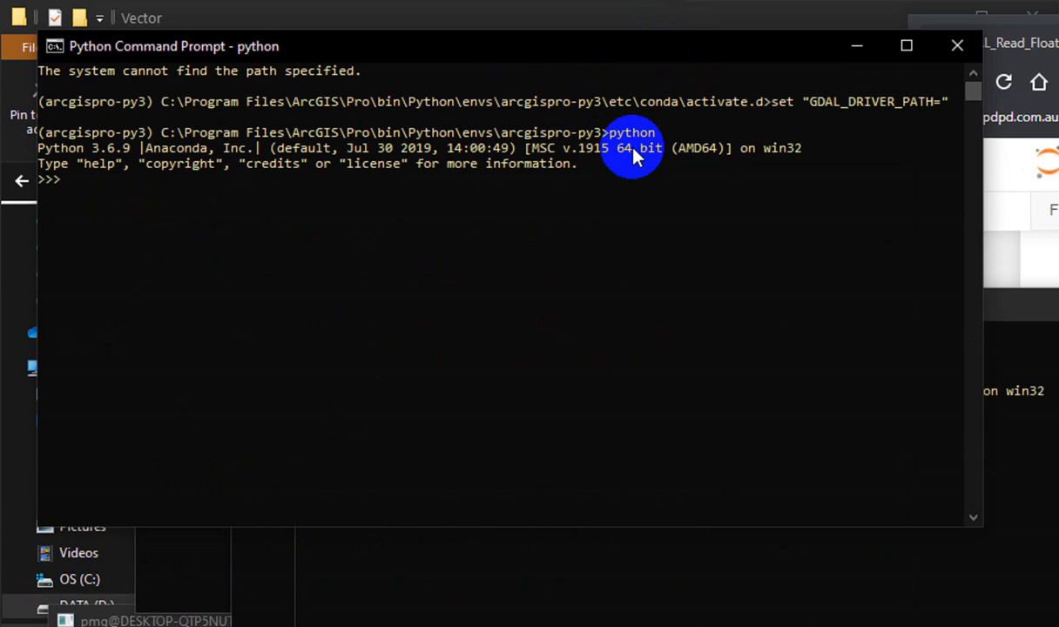
pyautogui.moveTo(118, 163)
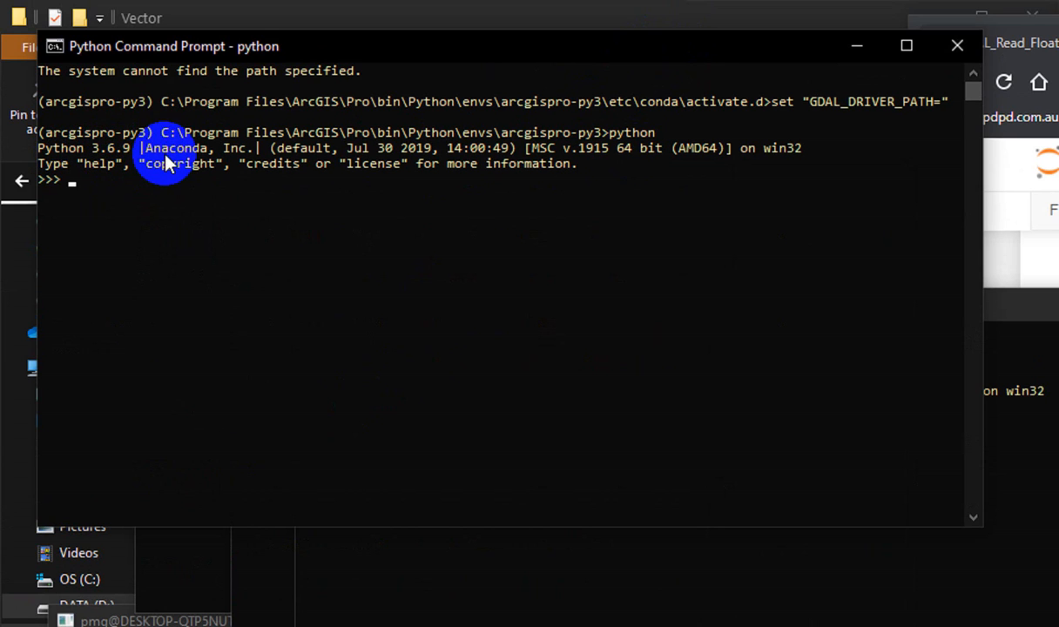
pyautogui.moveTo(496, 209)
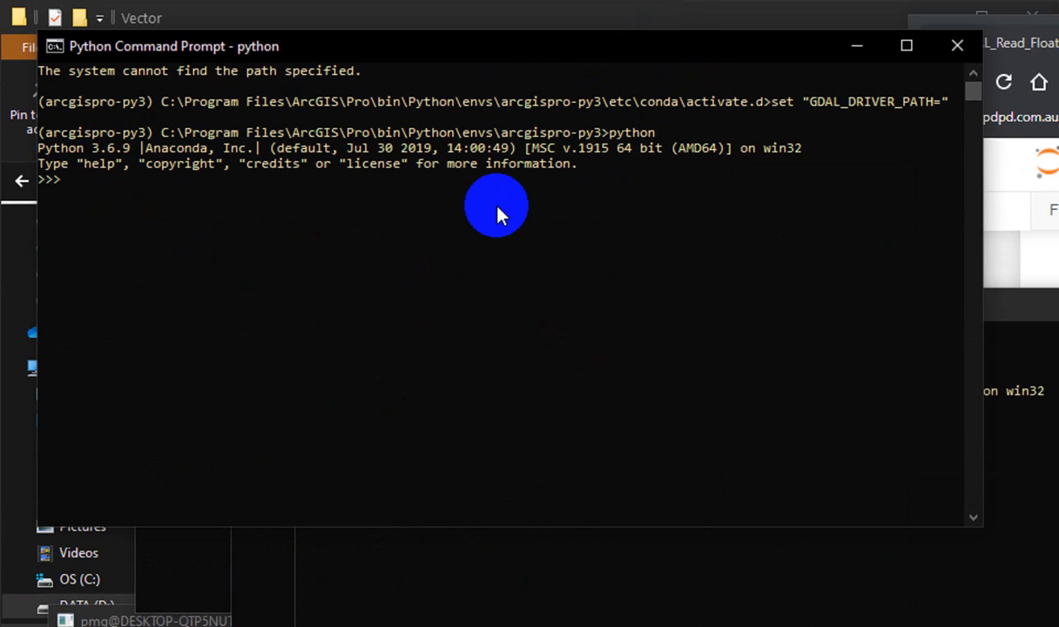
pyautogui.write('from')
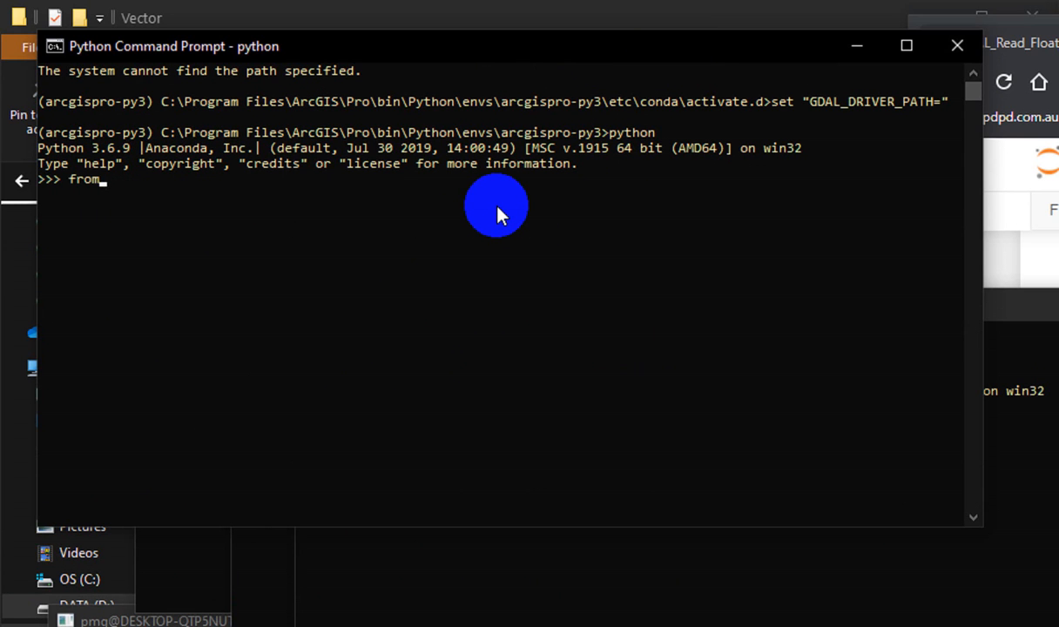
pyautogui.write('osgeo import gdal')
pyautogui.write('gdal.__version__')
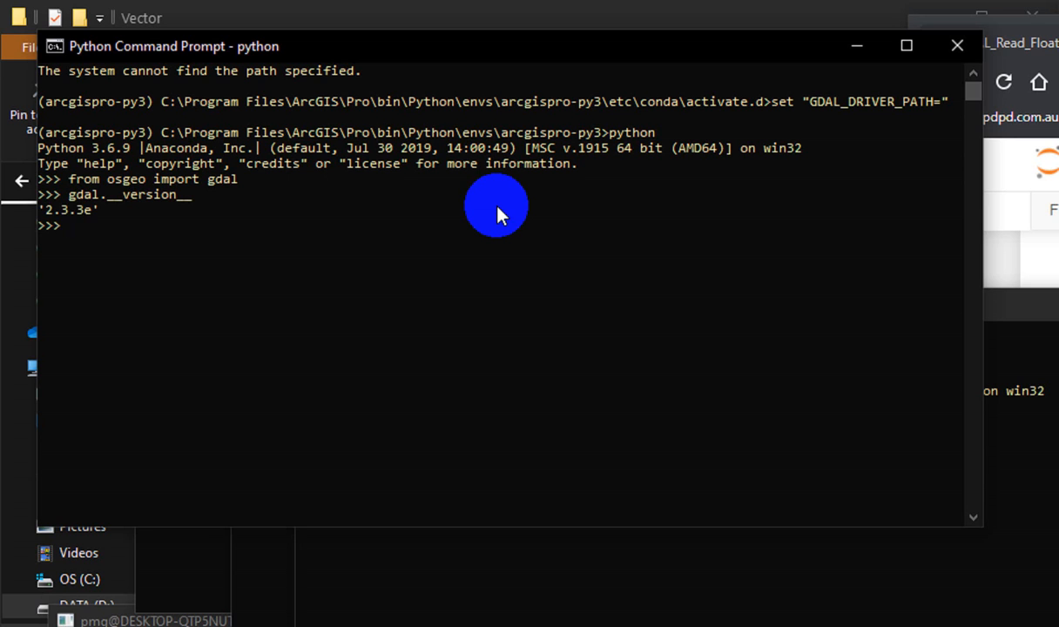
pyautogui.moveTo(235, 179)
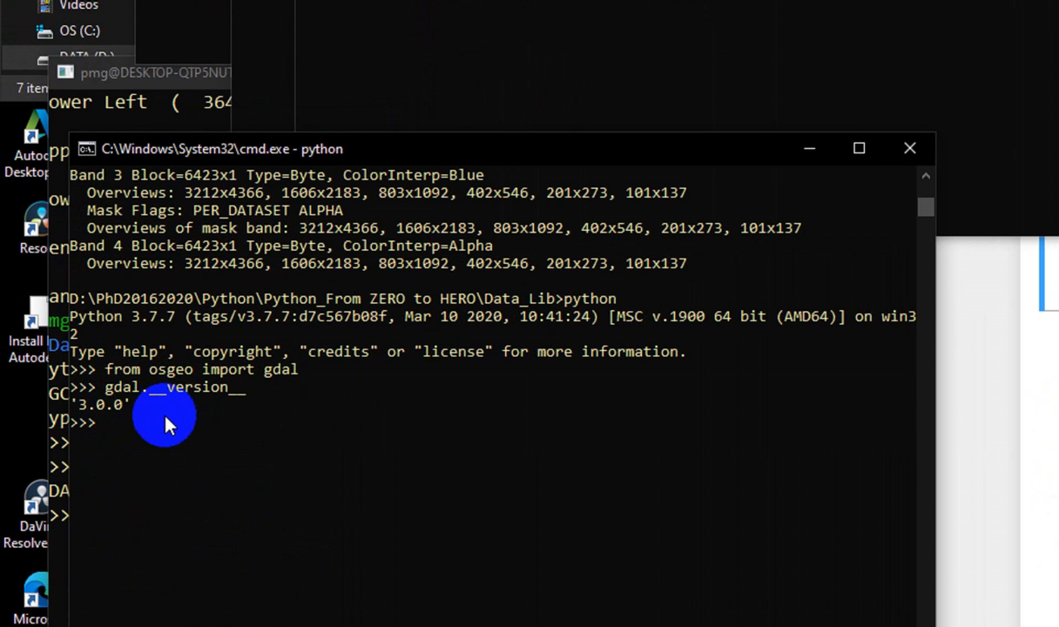
pyautogui.moveTo(205, 416)
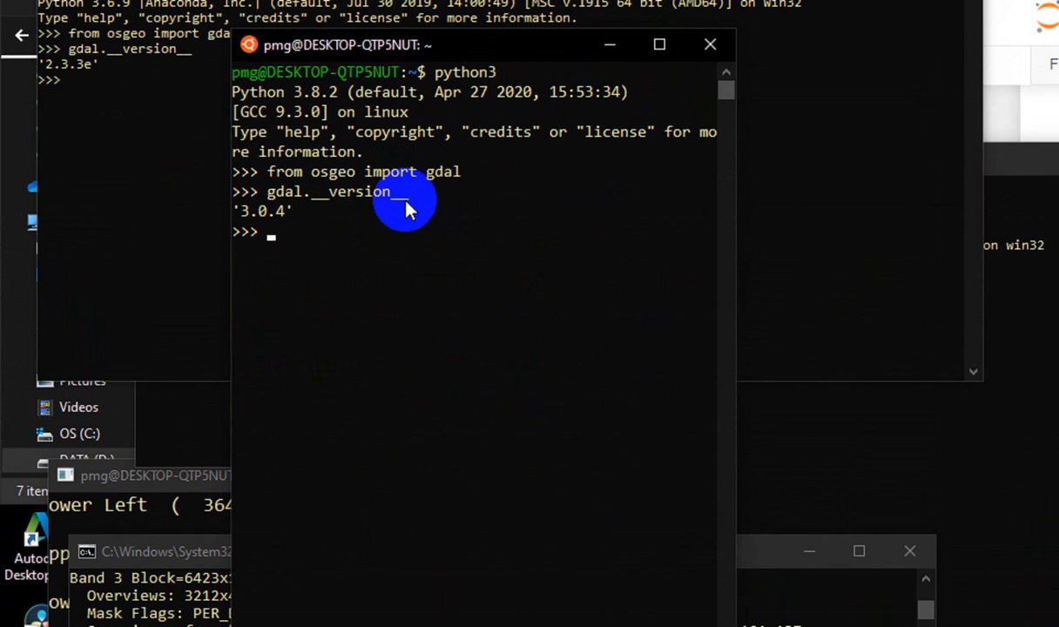
pyautogui.moveTo(422, 265)
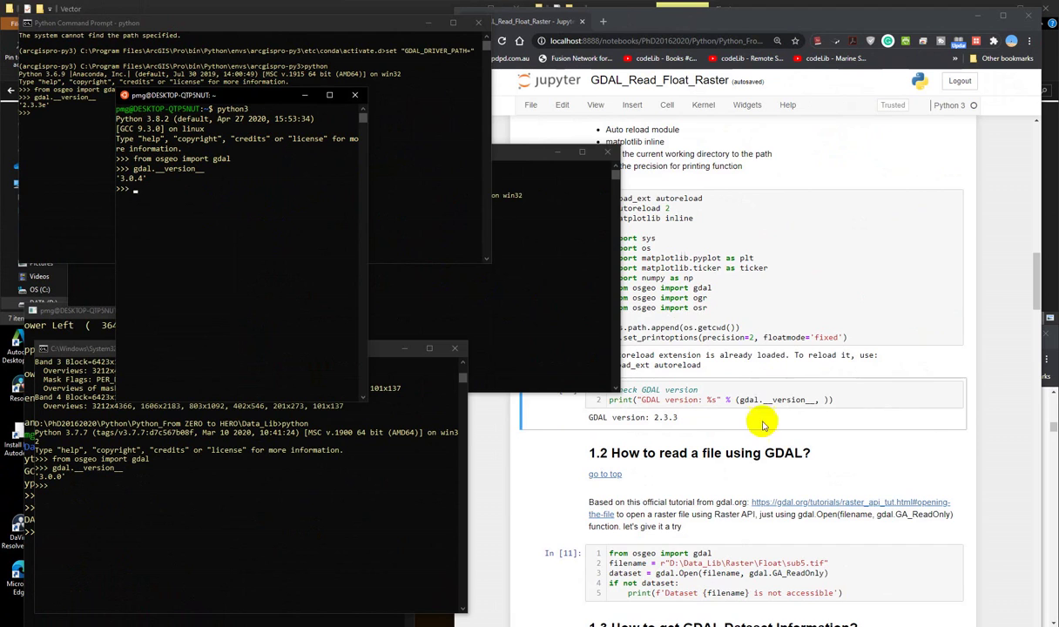
# - Scroll up to the GDAL_Read_Float_Raster notebook's 'GDAL version: 2.3.3' cell
pyautogui.scroll(3)
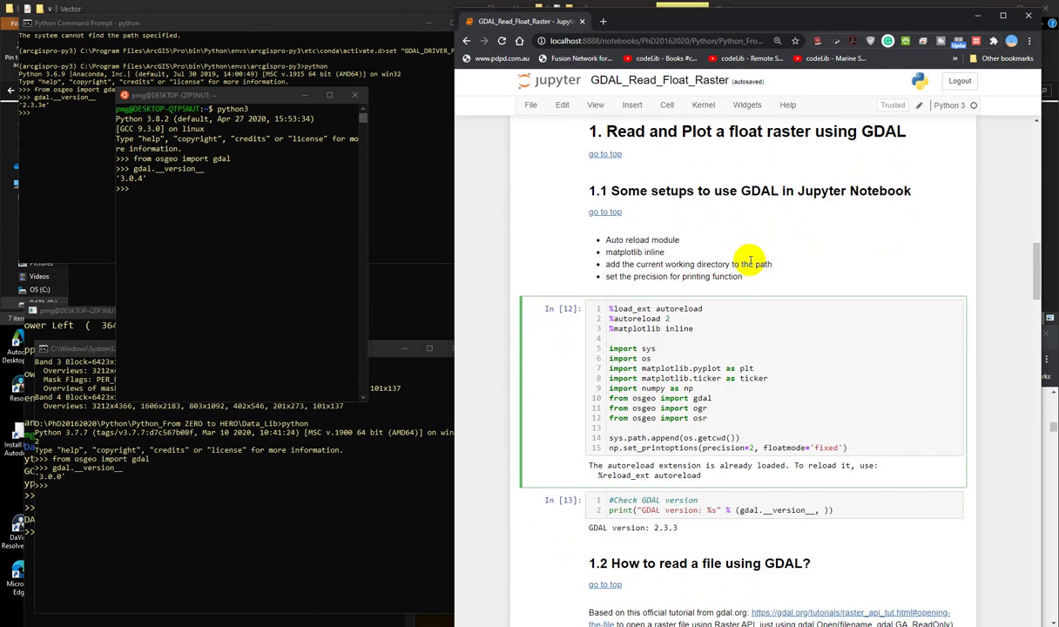